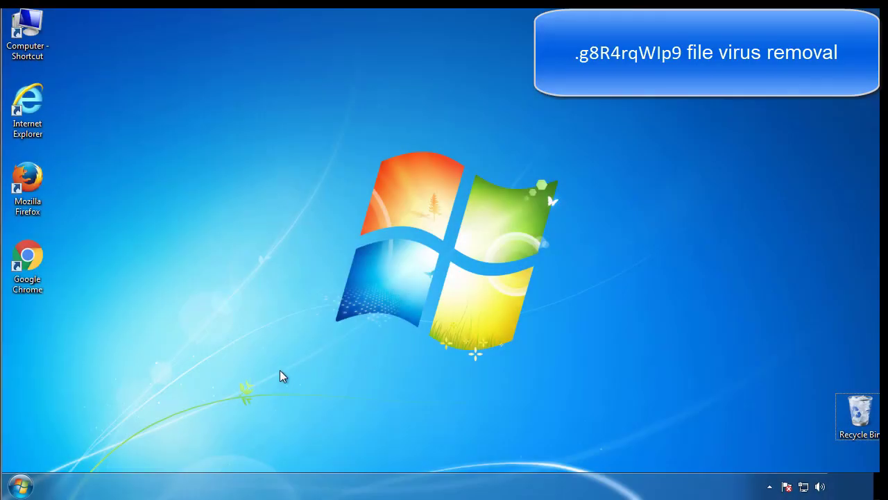
- Launch msconfig from Start search and enable minimal Safe boot on the Boot tab
left_click(20, 484)
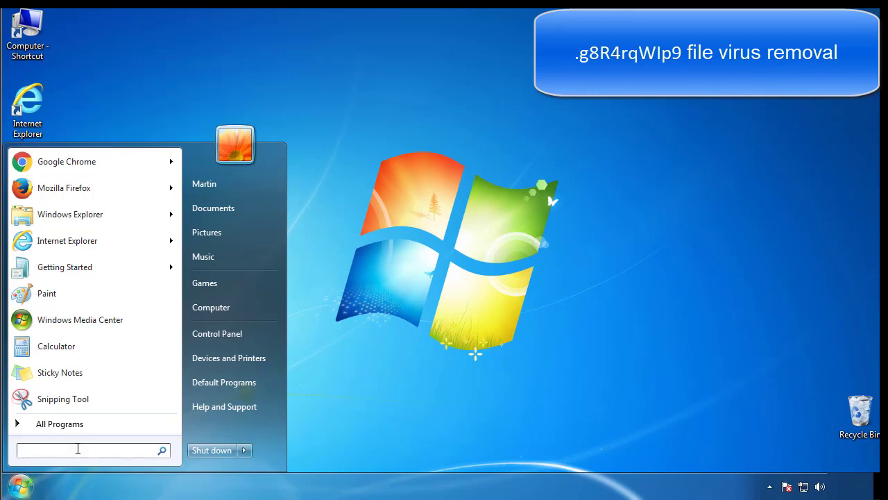
type("mscon")
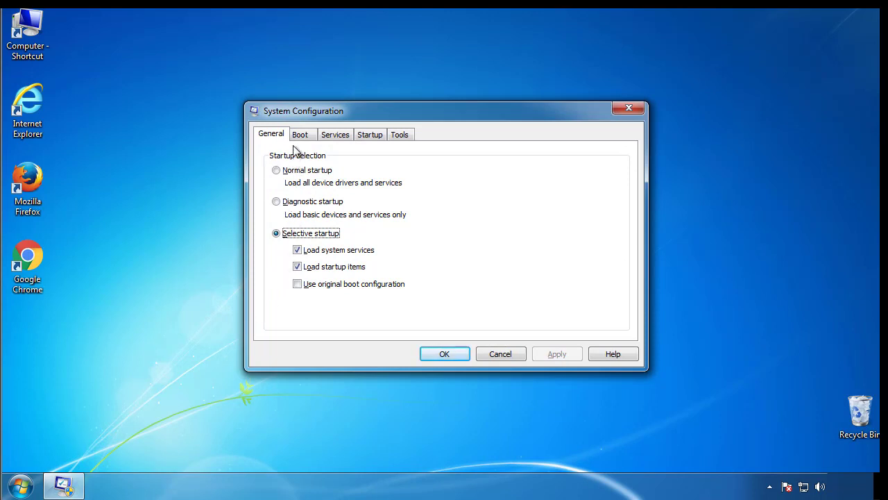
left_click(300, 134)
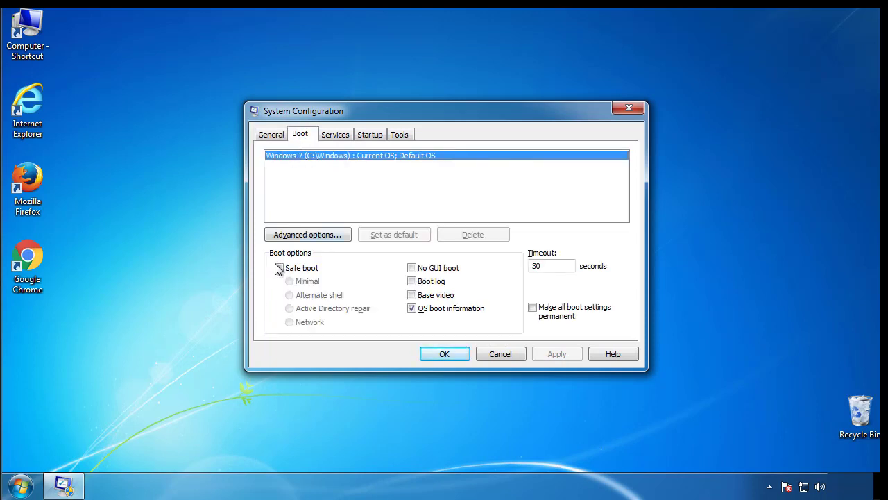
left_click(279, 267)
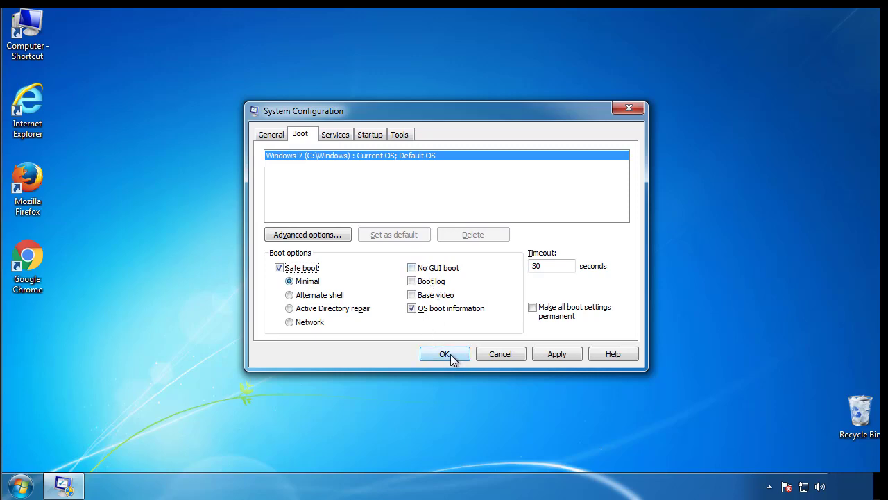
- Apply the boot change and restart the computer into Safe Mode
left_click(444, 354)
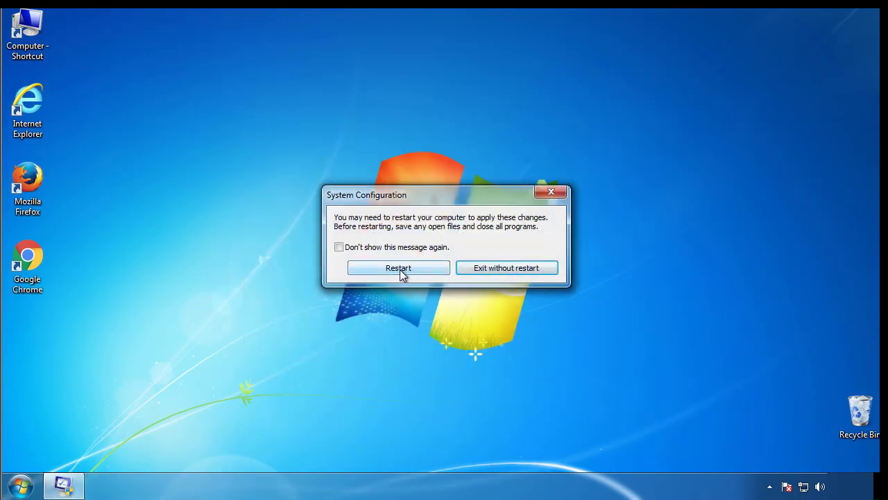
left_click(399, 268)
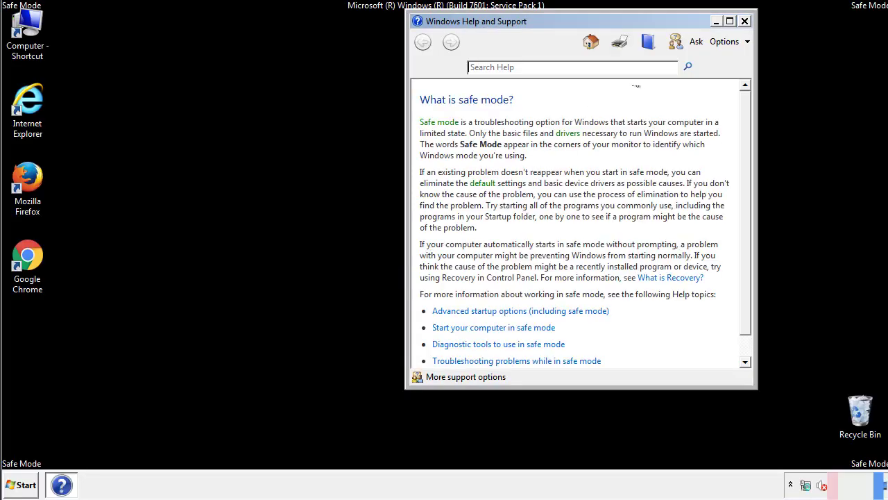
- Close the Safe Mode help window and bring up Control Panel from the Start menu
left_click(744, 21)
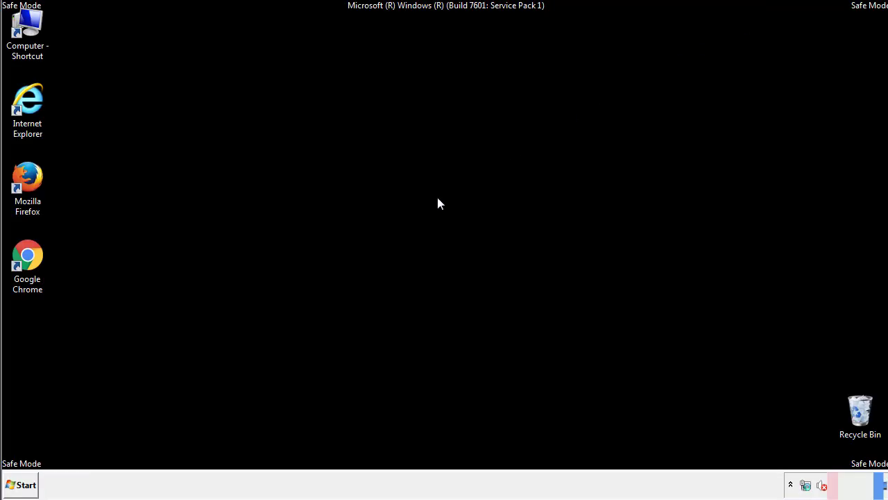
left_click(21, 484)
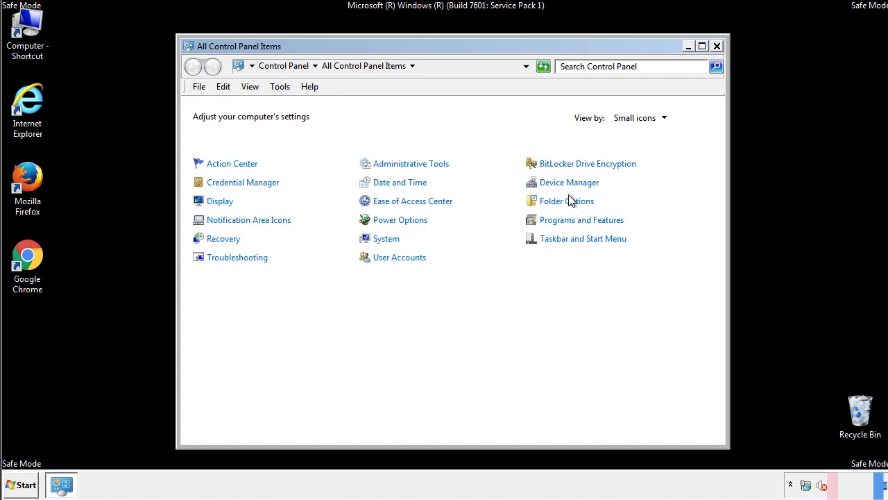
- In Folder Options, enable 'Show hidden files, folders, and drives' and confirm
left_click(566, 200)
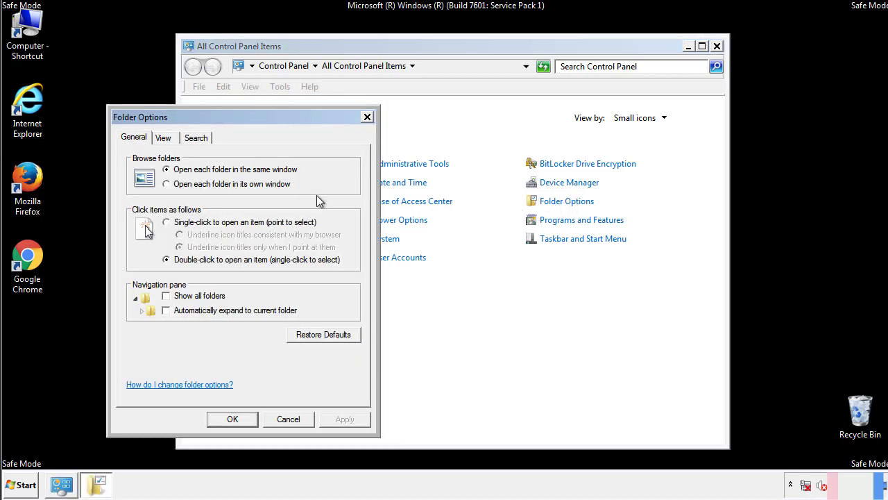
left_click(164, 137)
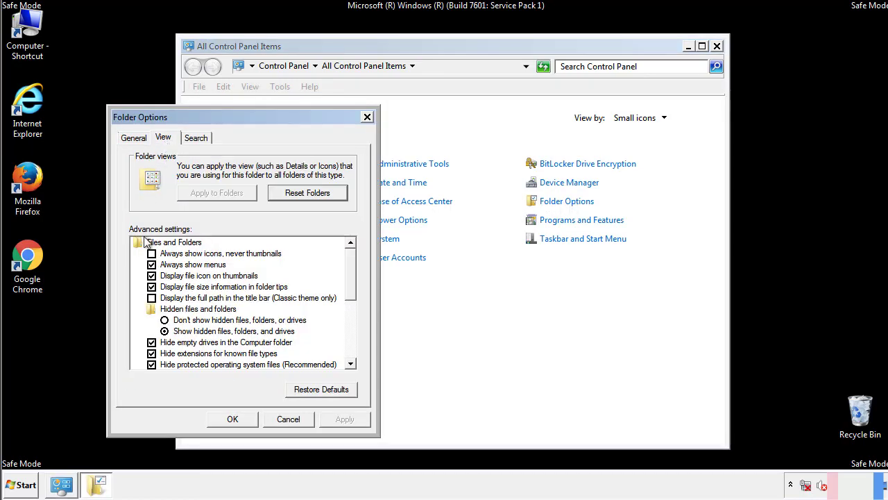
left_click(164, 330)
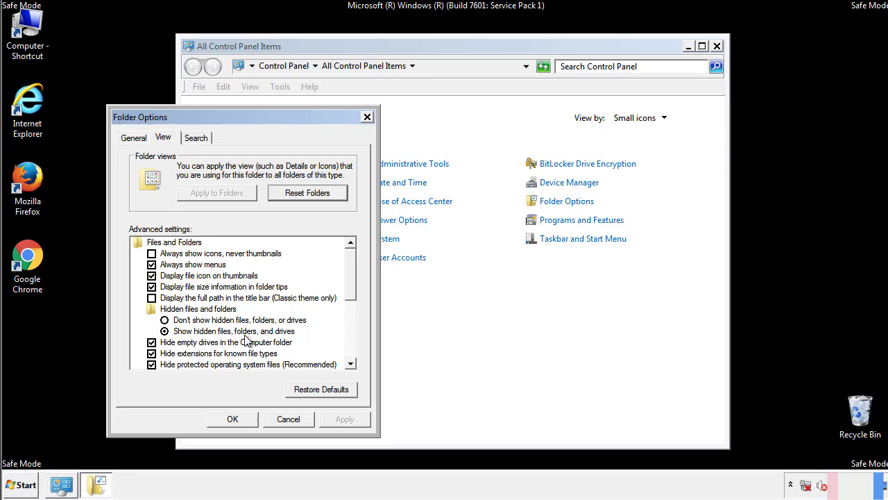
left_click(234, 419)
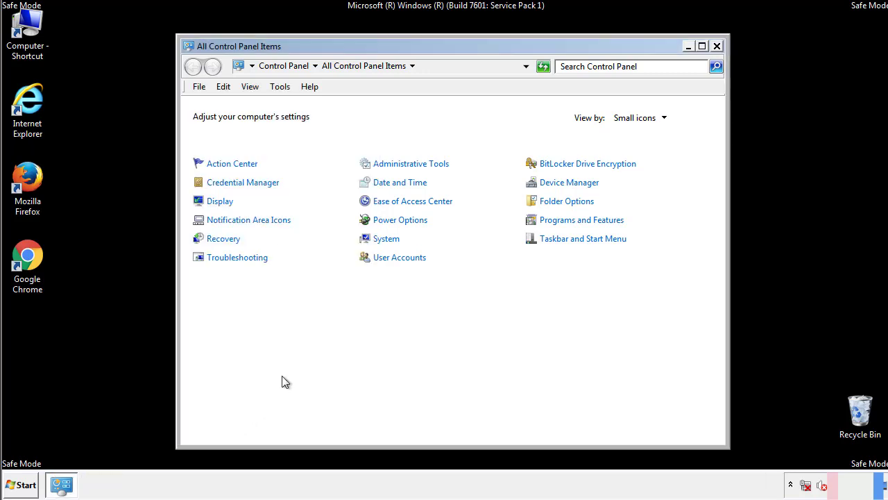
left_click(716, 46)
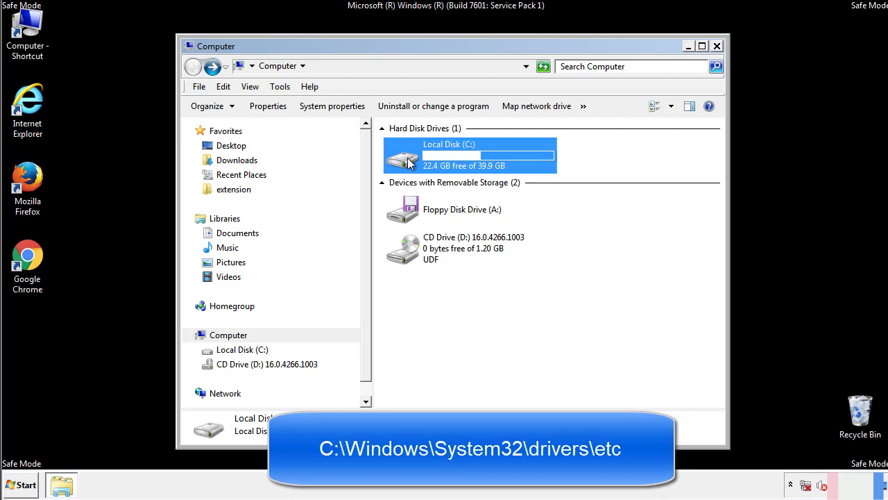
- Navigate from drive C through Windows\System32\drivers into the etc folder
double_click(469, 155)
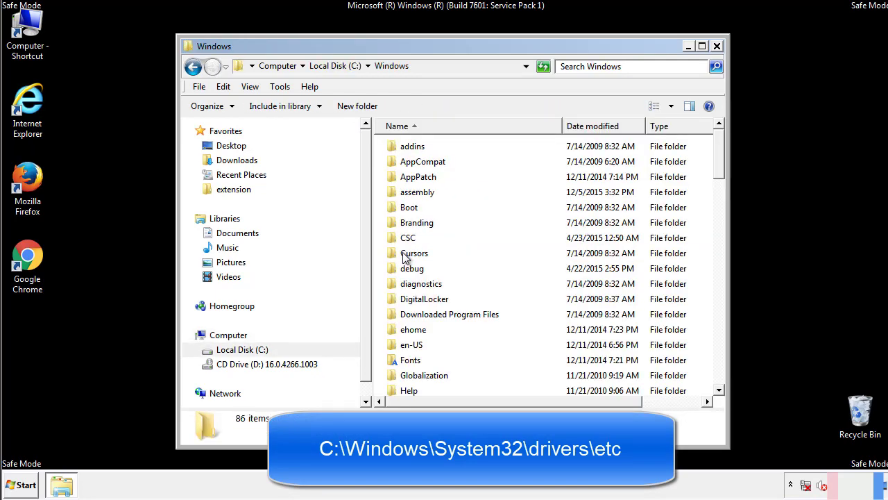
scroll("down", 3)
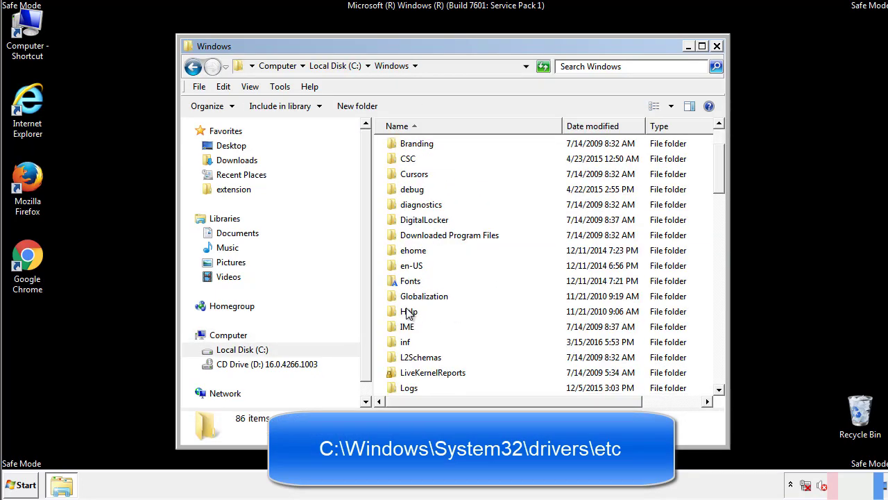
scroll("down", 3)
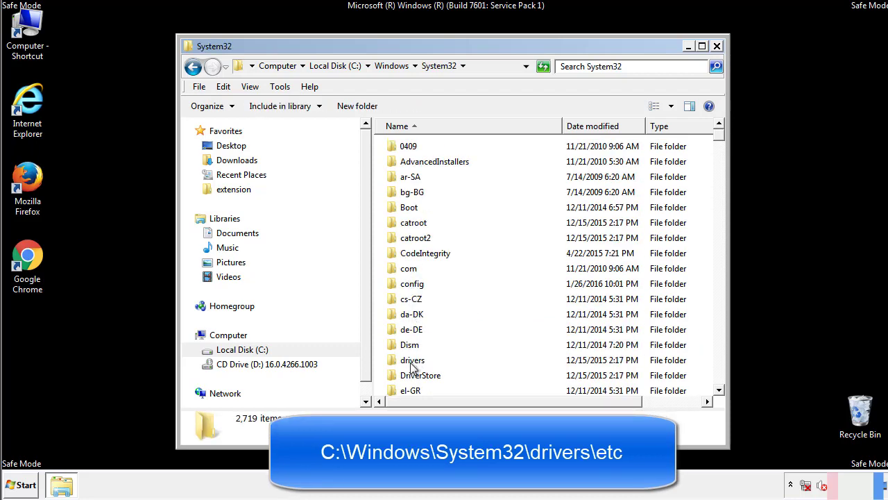
double_click(412, 359)
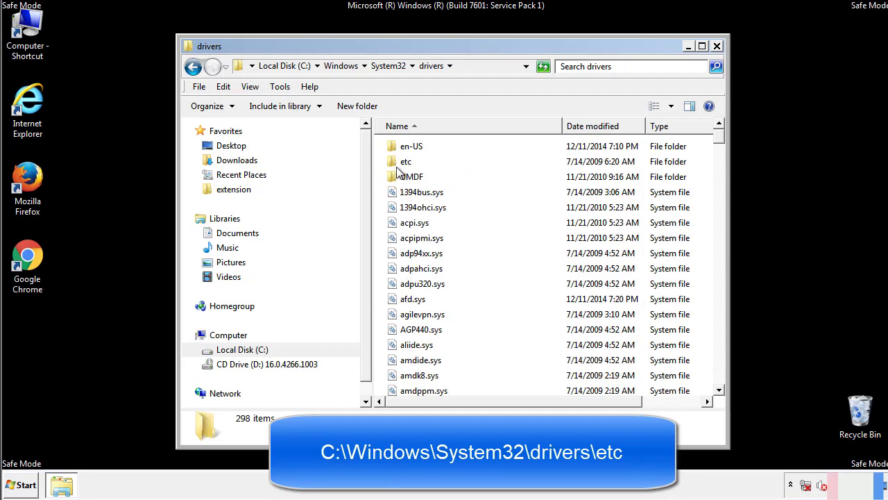
double_click(405, 161)
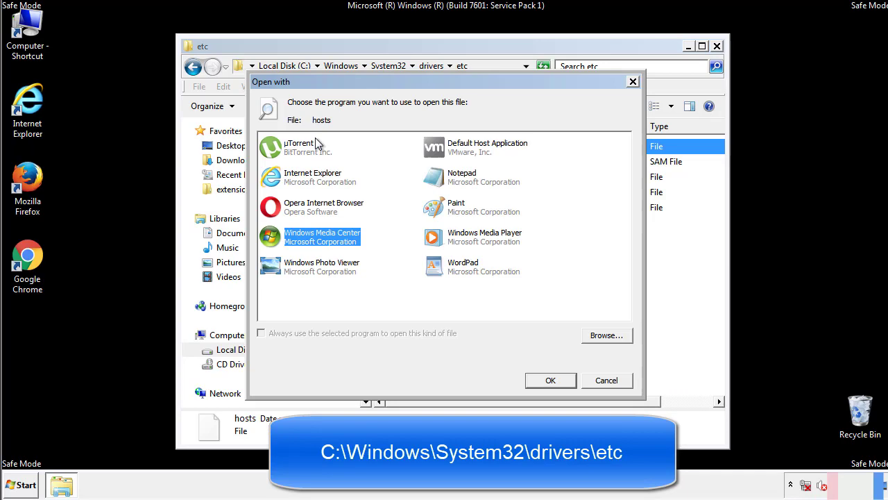
mouse_move(450, 183)
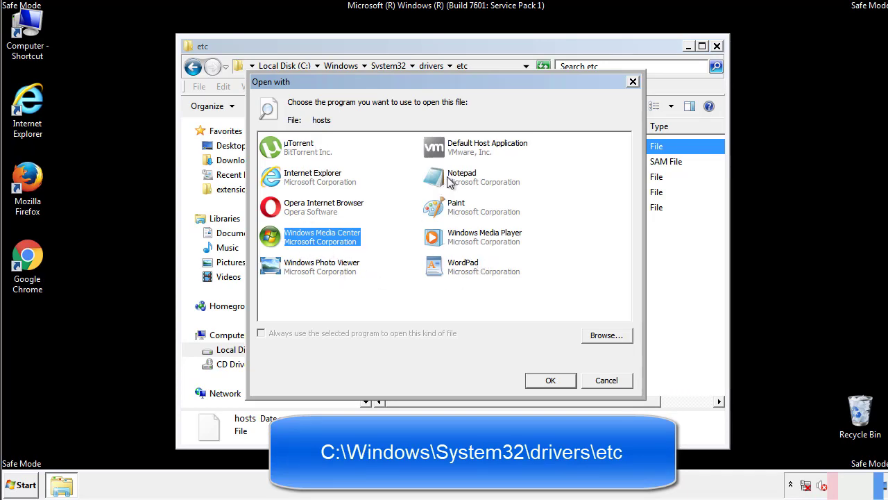
- Edit the hosts file in Notepad, deleting the four suspicious host entries, then close it
left_click(550, 380)
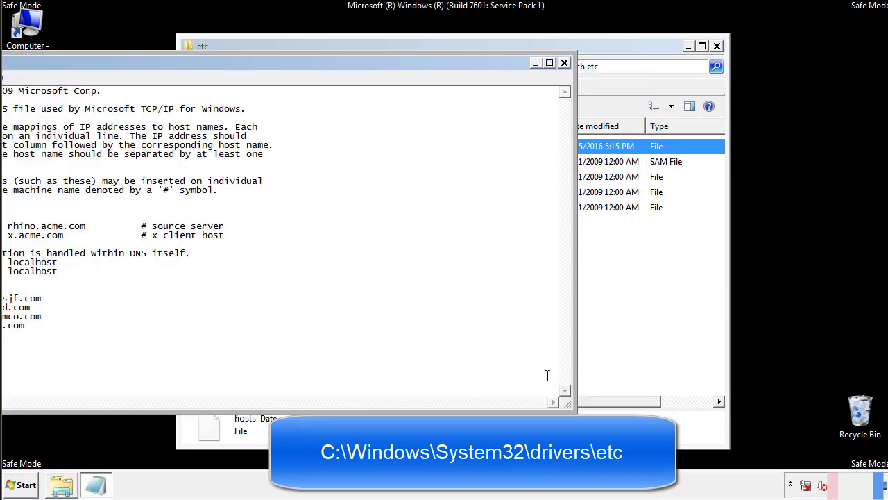
left_click_drag(285, 62, 479, 73)
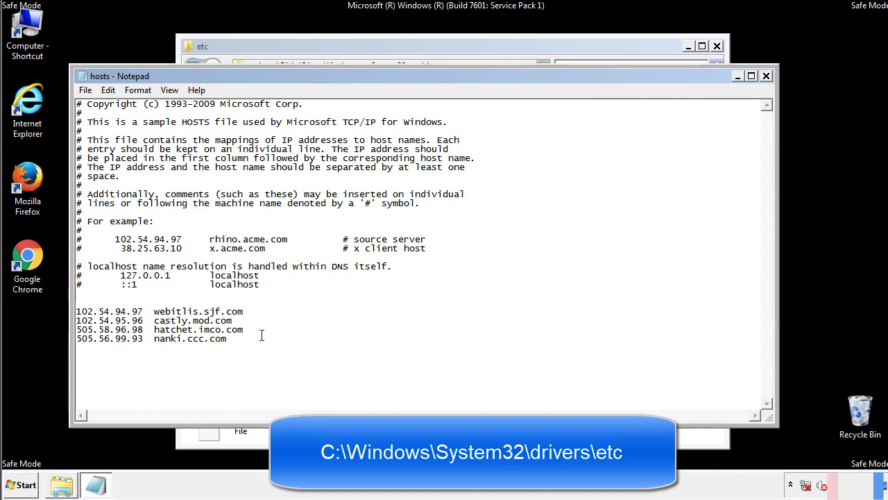
left_click_drag(78, 311, 244, 339)
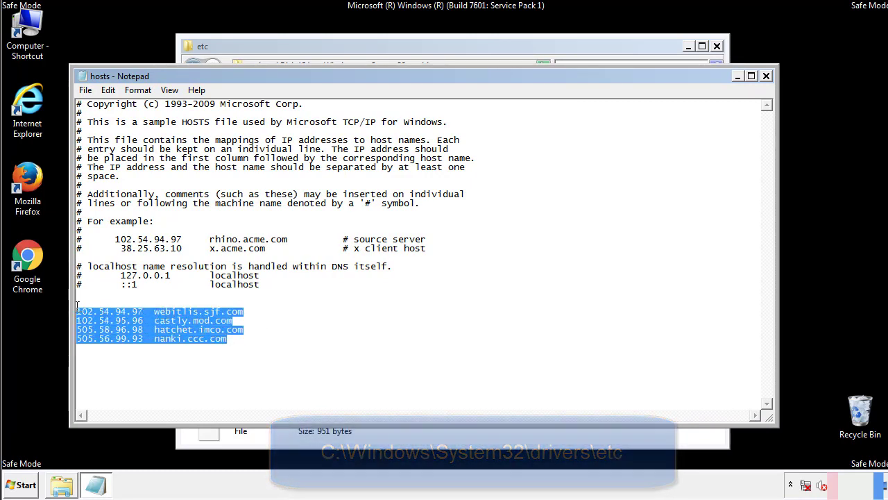
key("Delete")
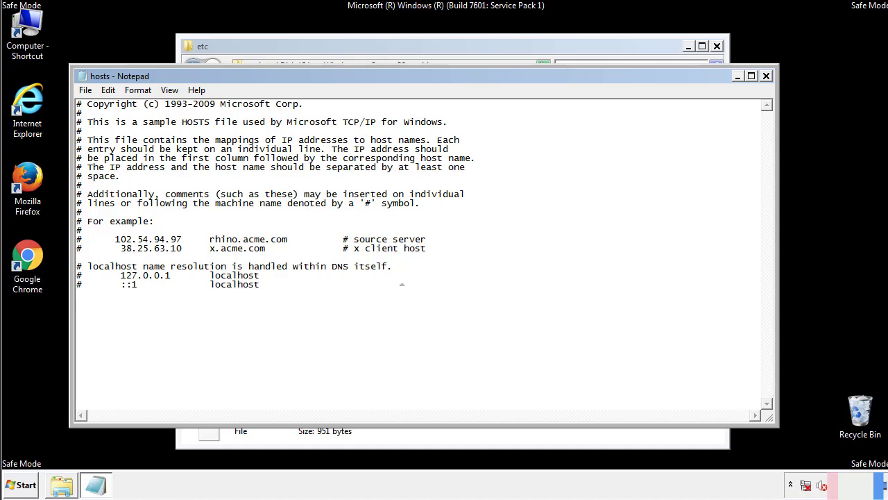
mouse_move(766, 75)
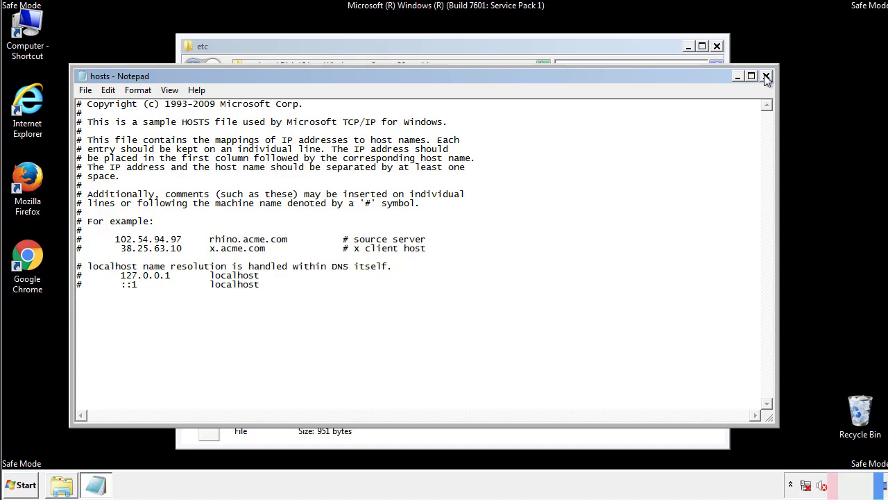
left_click(766, 75)
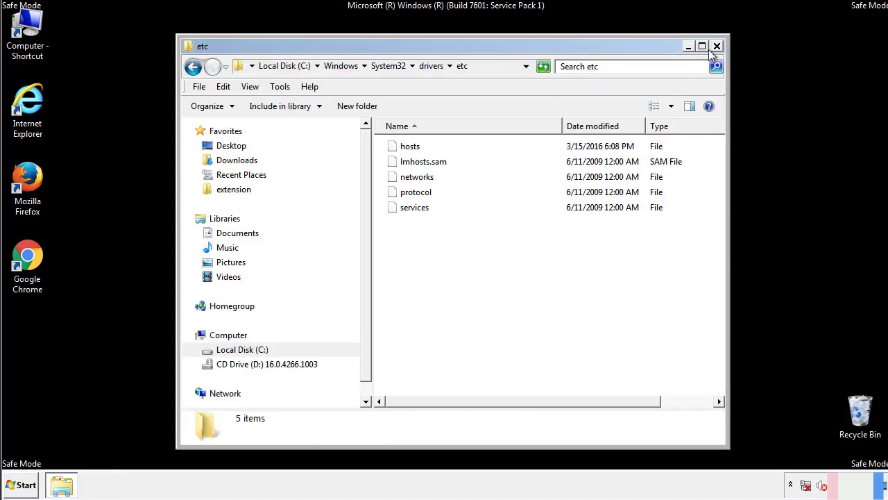
- Go to the Start menu's Startup programs folder and select the four suspicious items
left_click(716, 45)
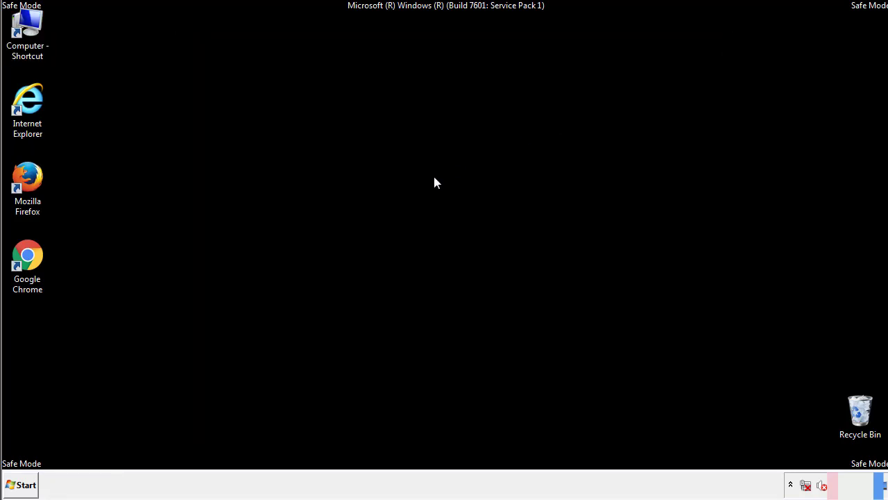
left_click(21, 484)
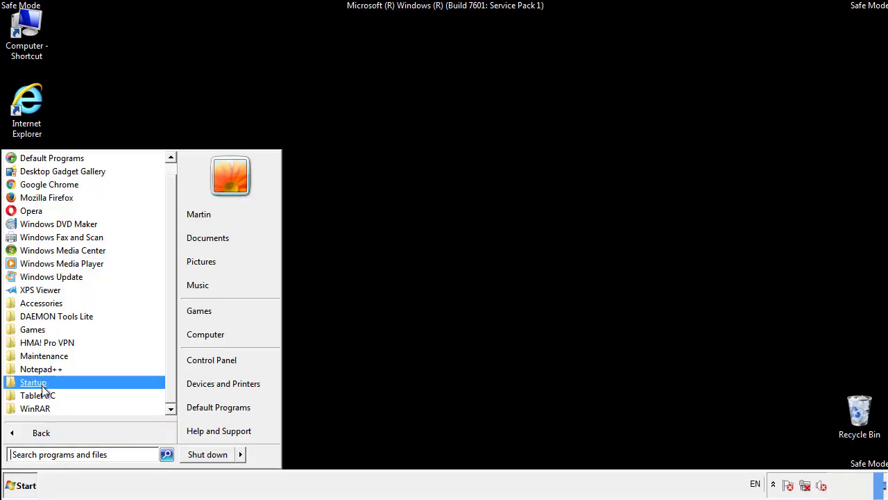
right_click(33, 381)
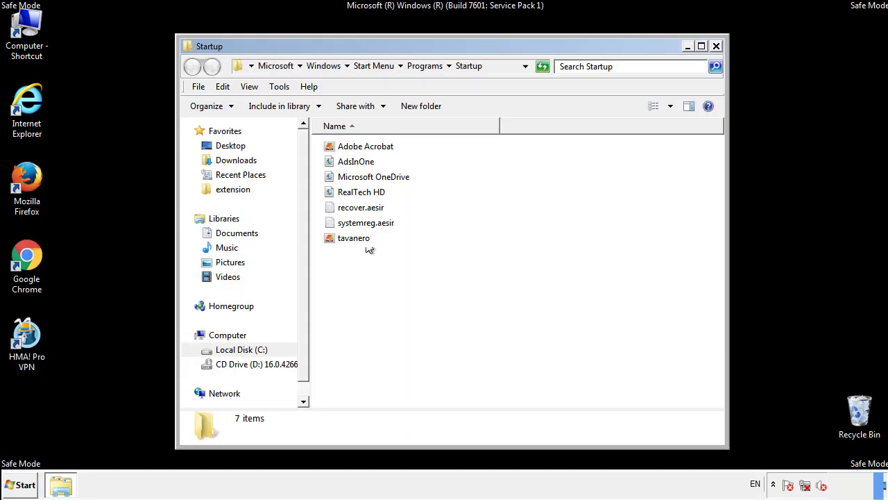
left_click(355, 160)
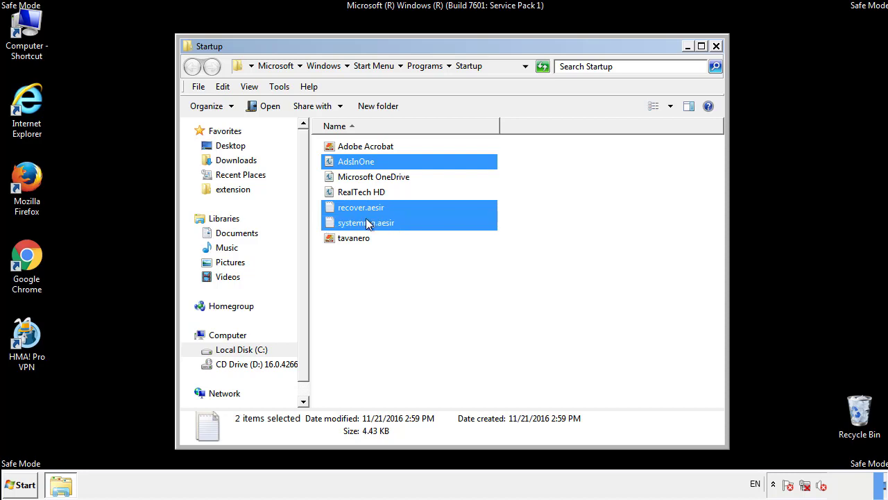
- Delete AdsInOne, recover.aesir, systemreg.aesir and tavanero to the Recycle Bin
right_click(354, 238)
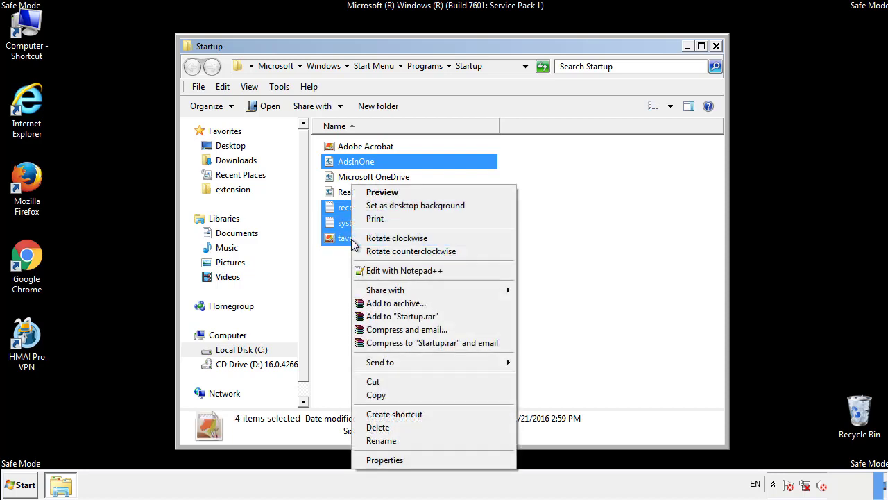
left_click(377, 427)
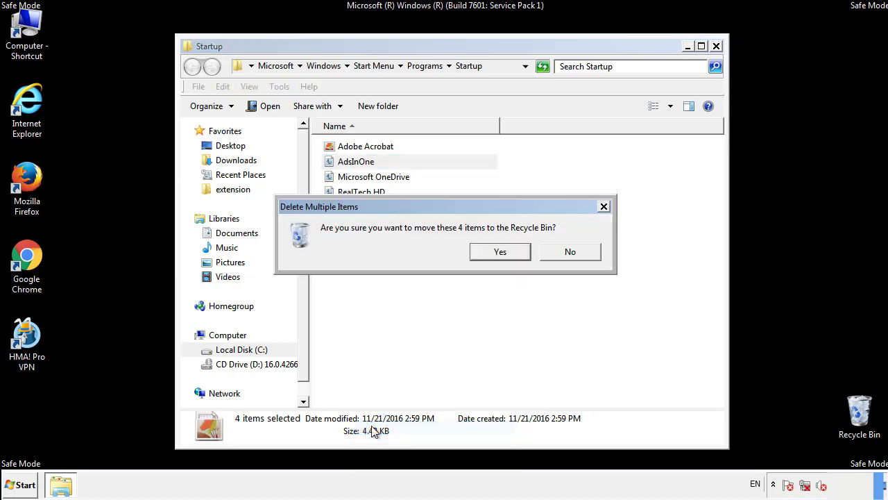
left_click(500, 251)
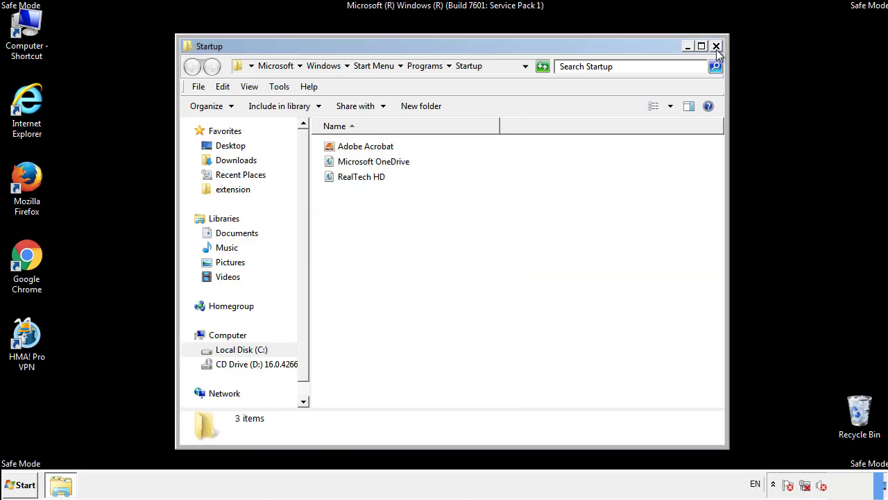
- Launch regedit from Start search and expand HKEY_LOCAL_MACHINE\SOFTWARE
left_click(716, 47)
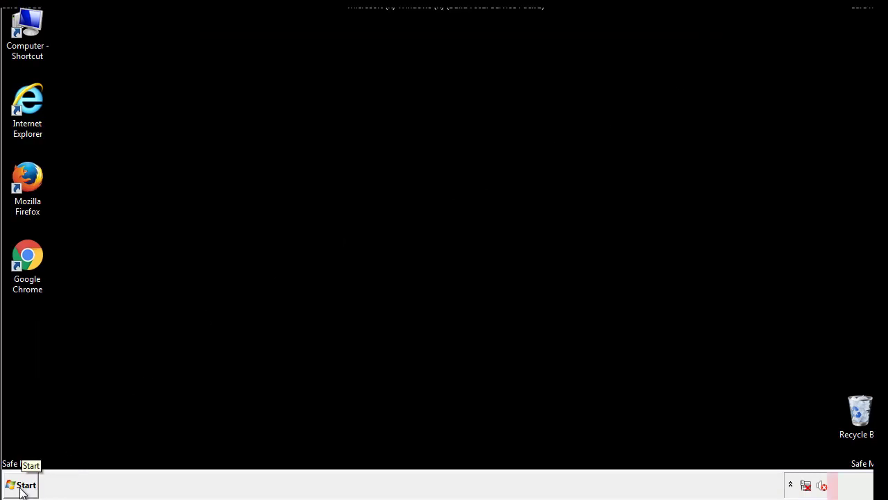
left_click(21, 485)
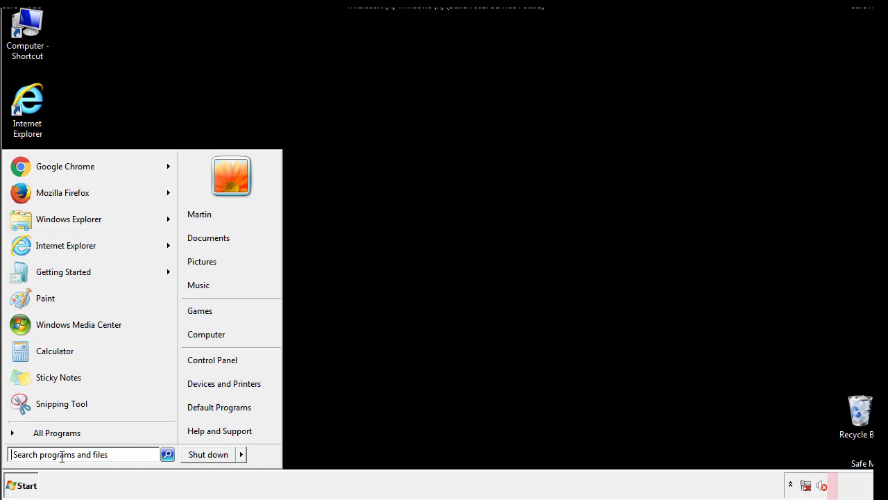
type("reged")
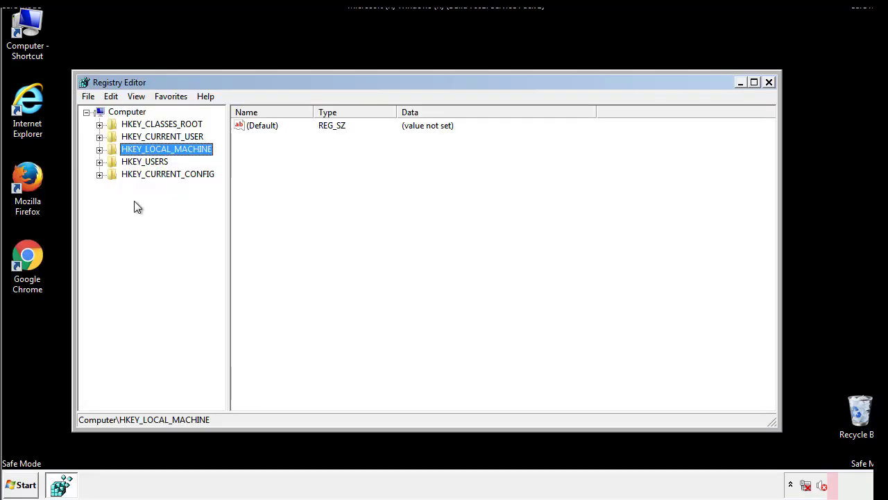
left_click(100, 149)
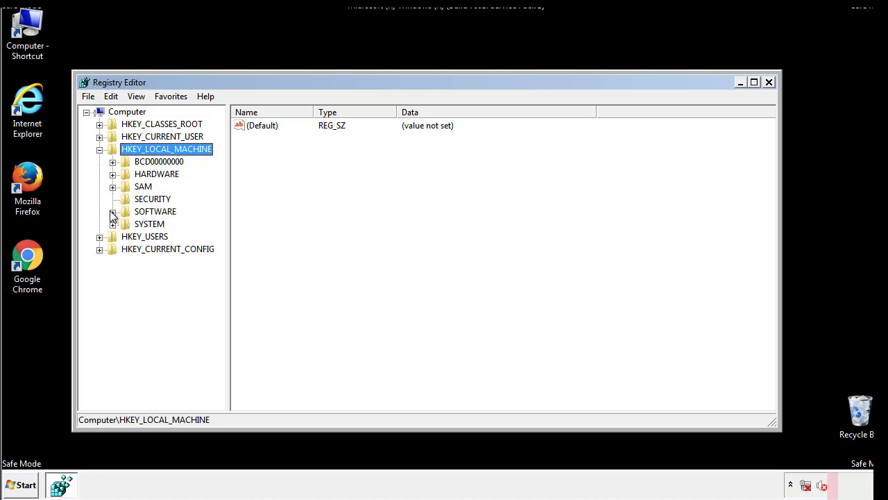
left_click(114, 211)
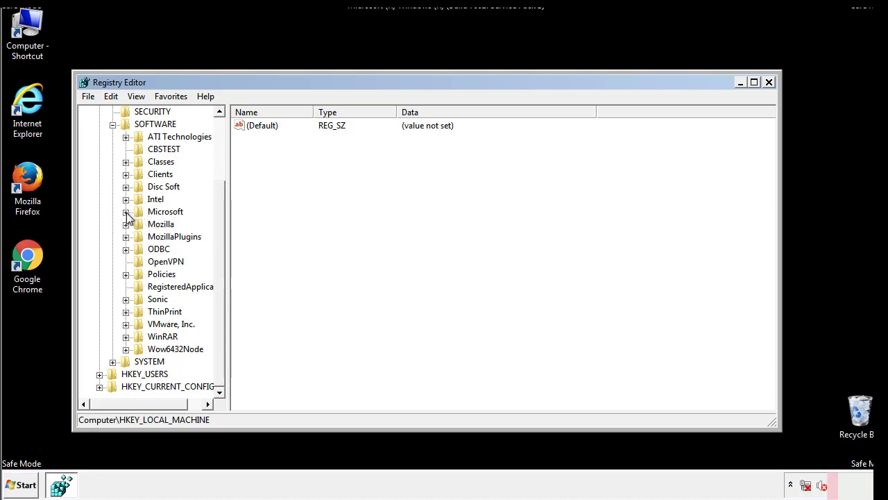
- Expand Microsoft and Windows down to the CurrentVersion Run and RunOnce keys
left_click(124, 211)
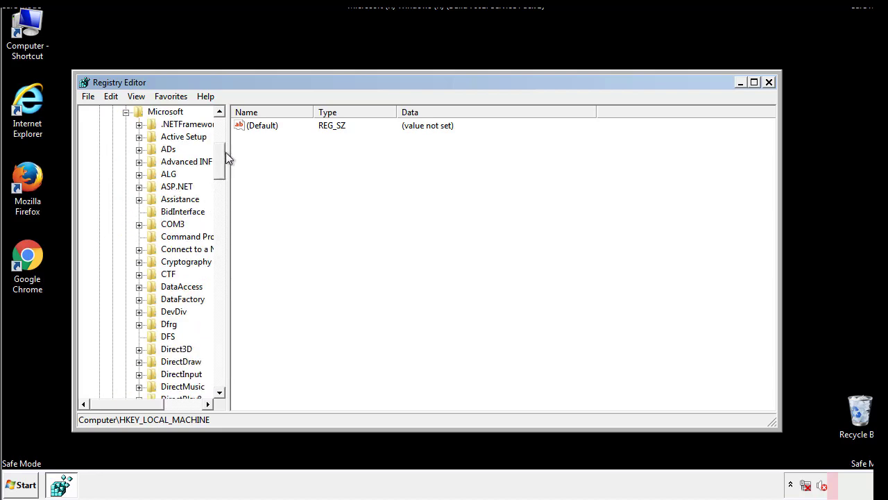
scroll("down", 3)
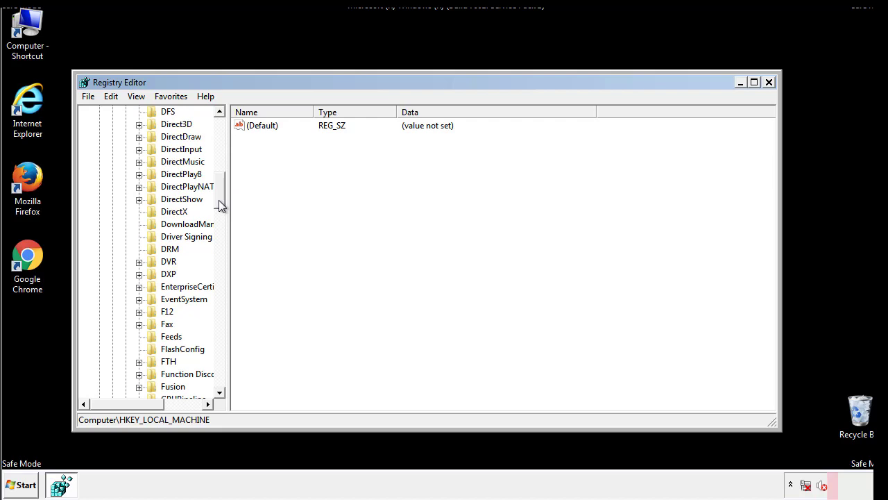
scroll("down", 3)
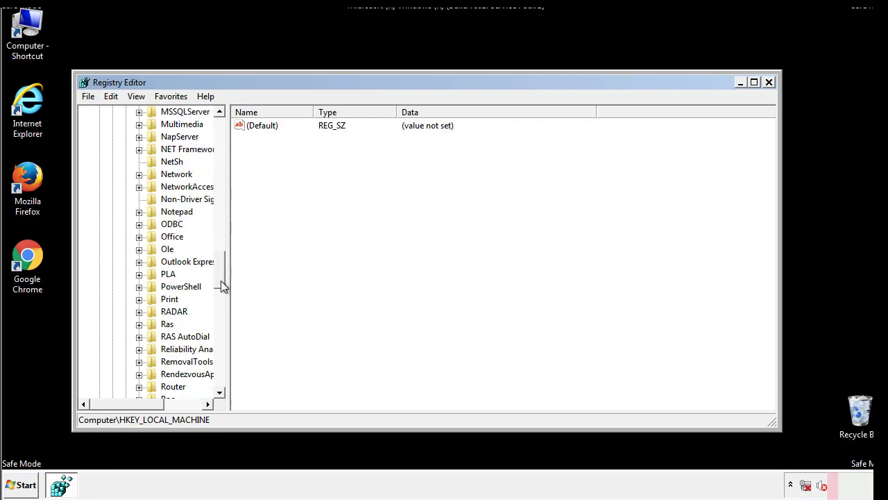
scroll("down", 3)
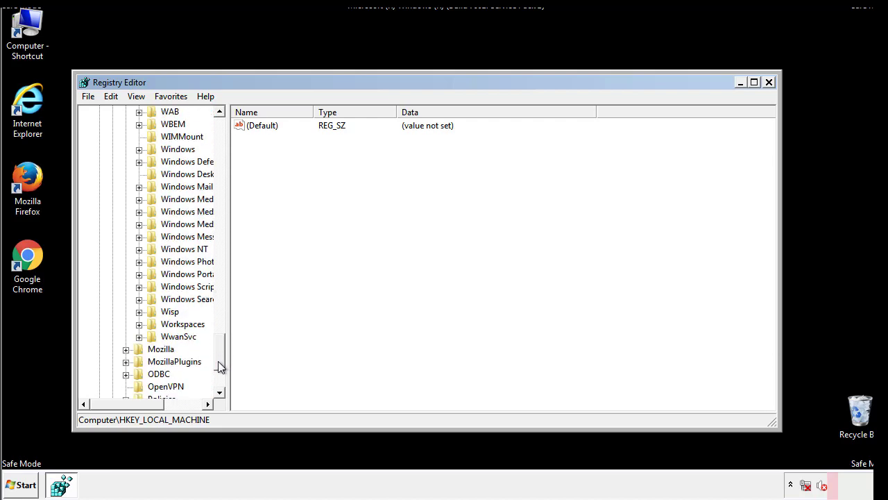
left_click(139, 211)
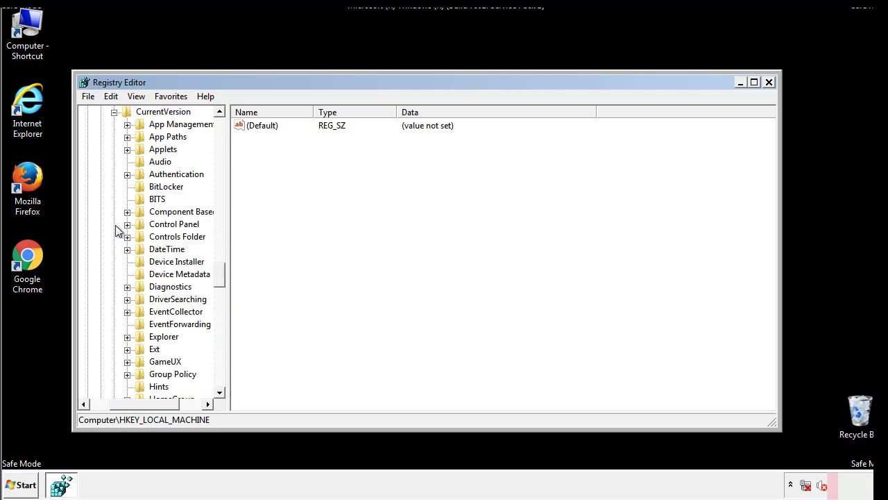
scroll("down", 3)
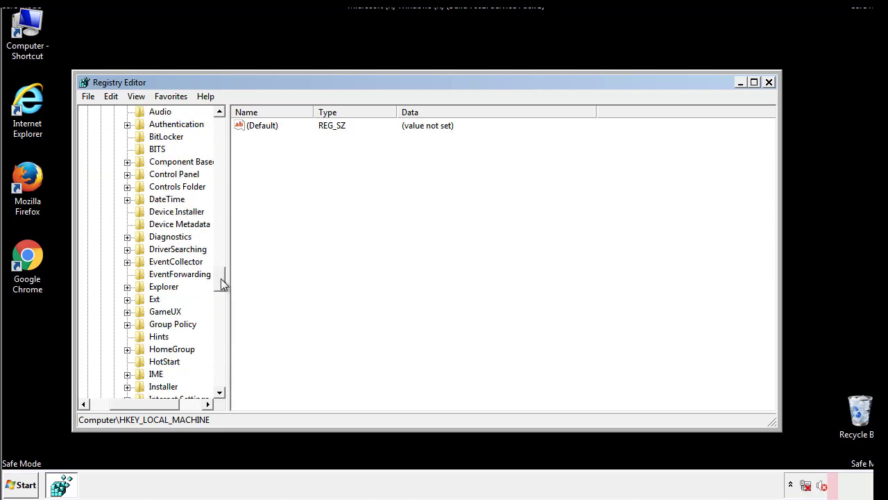
scroll("down", 3)
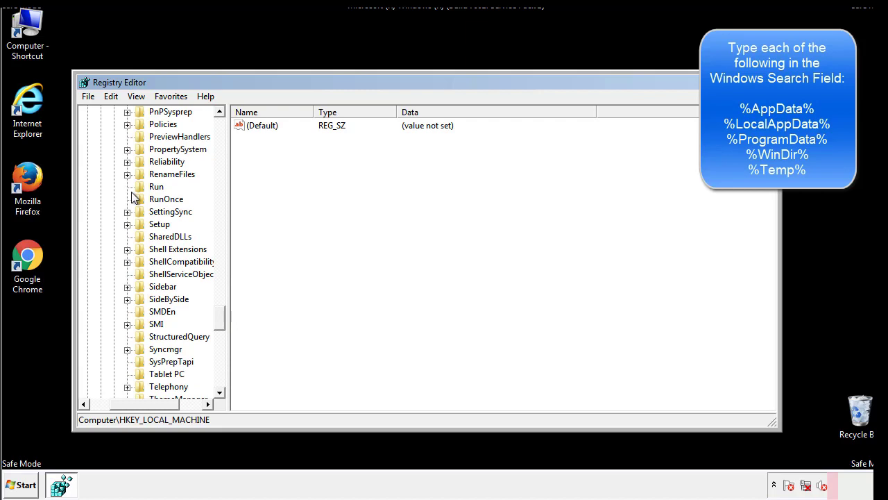
- Delete the tappi.loc value from the HKLM Run key and collapse back to the top-level hives
left_click(156, 186)
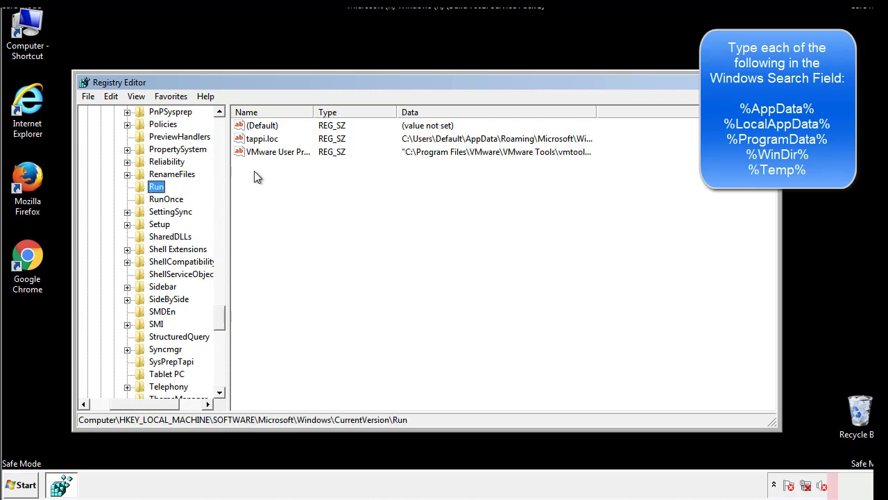
mouse_move(572, 154)
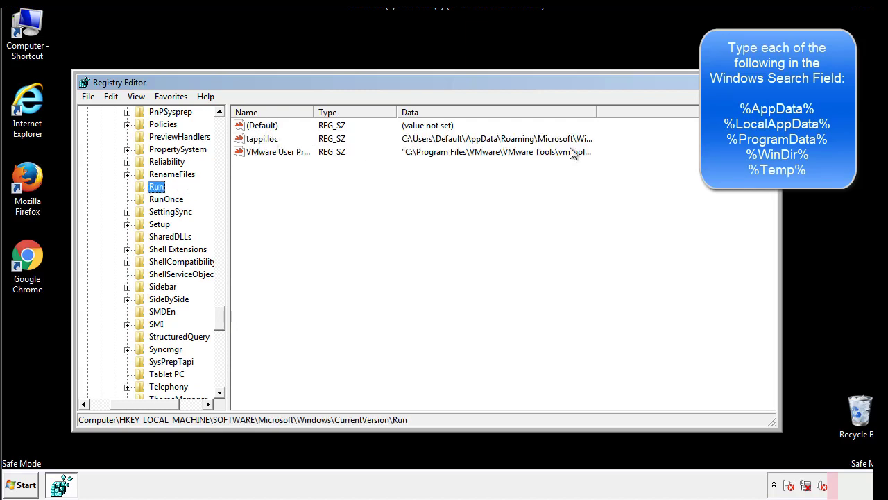
left_click(262, 139)
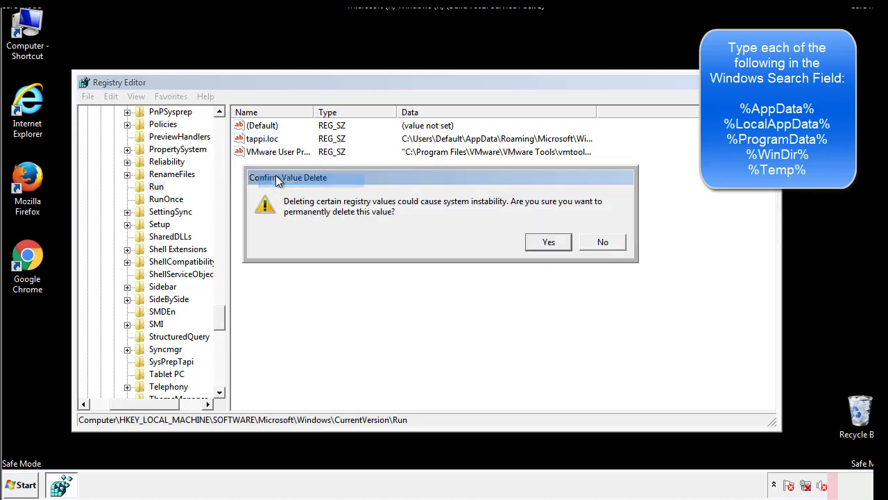
left_click(548, 242)
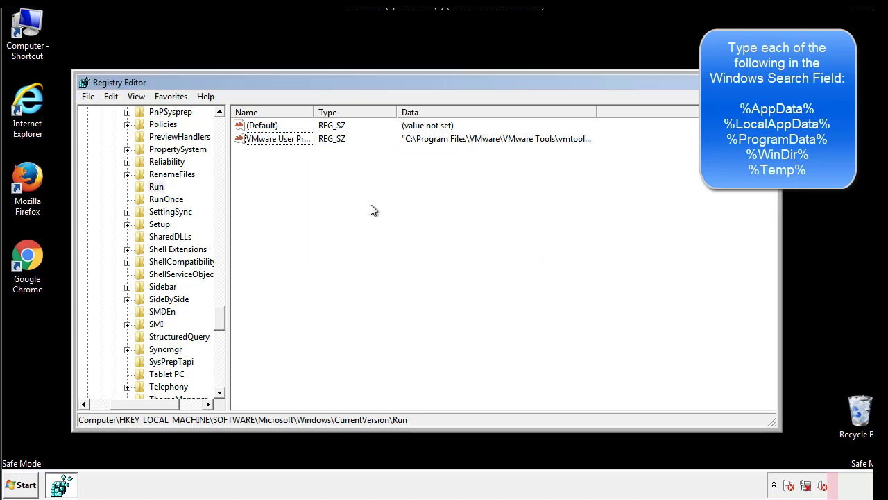
scroll("down", 3)
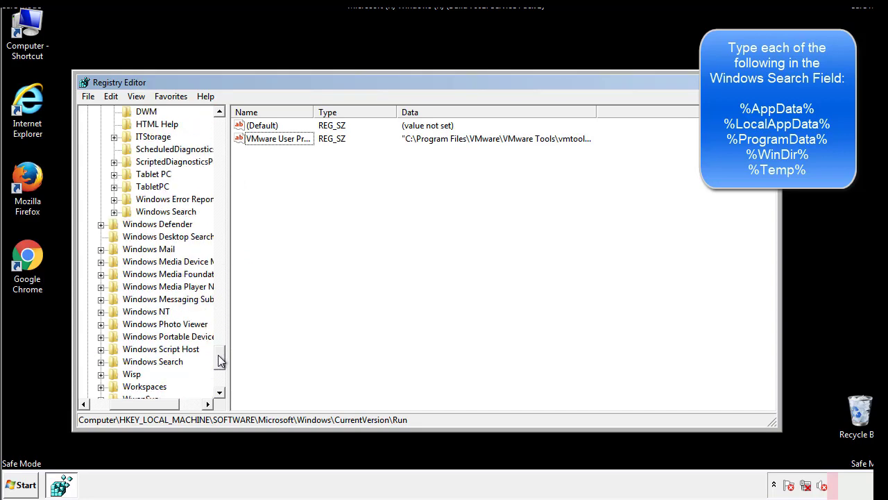
scroll("down", 3)
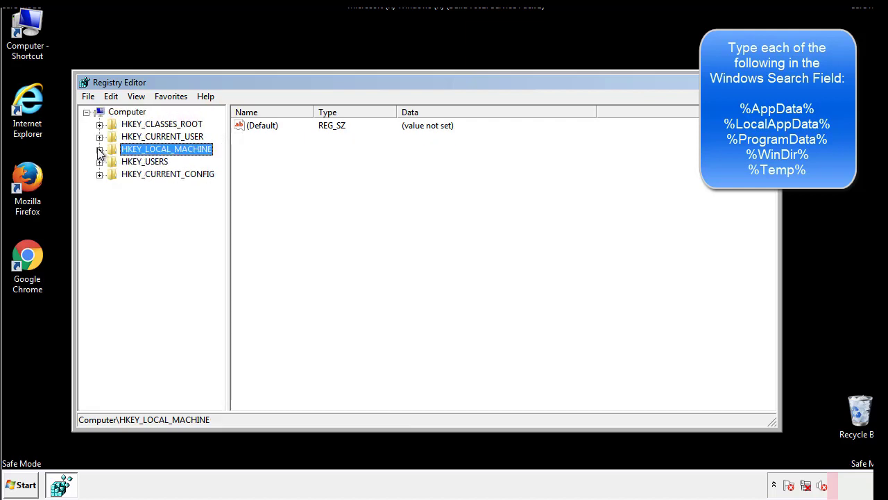
- Check HKEY_CURRENT_USER's Run key (only DAEMON Tools listed), then select the Windows key
left_click(100, 136)
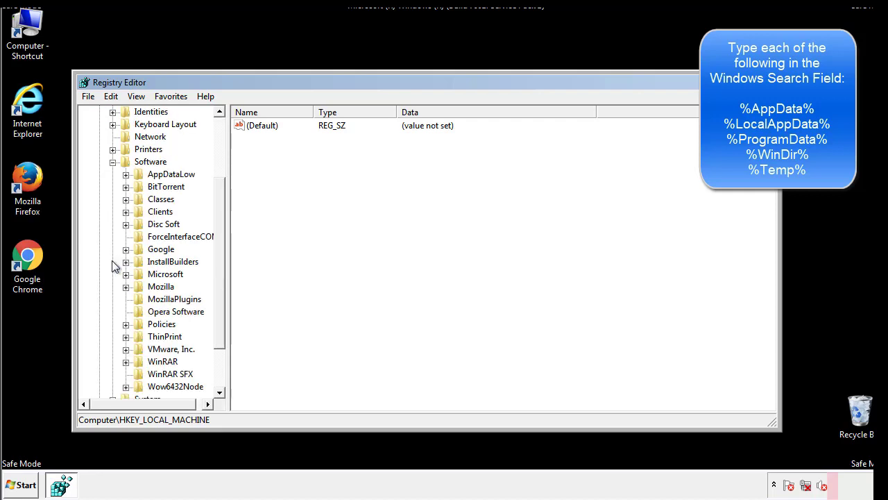
scroll("down", 3)
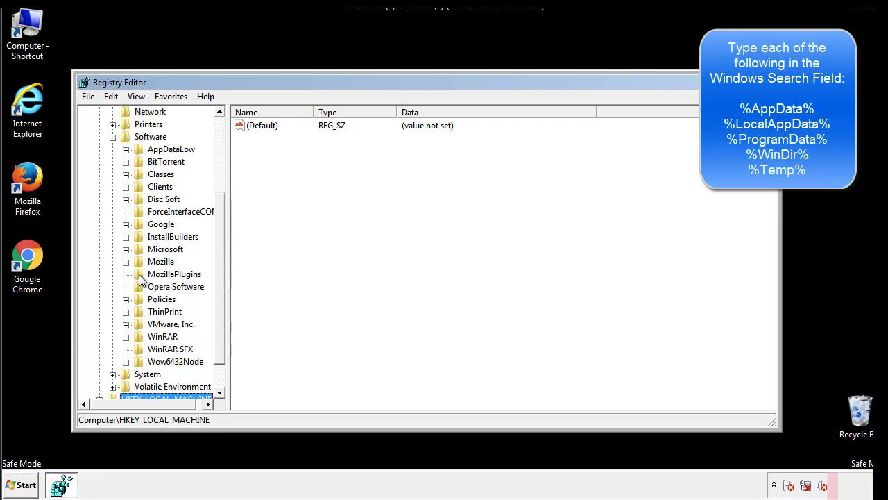
mouse_move(136, 188)
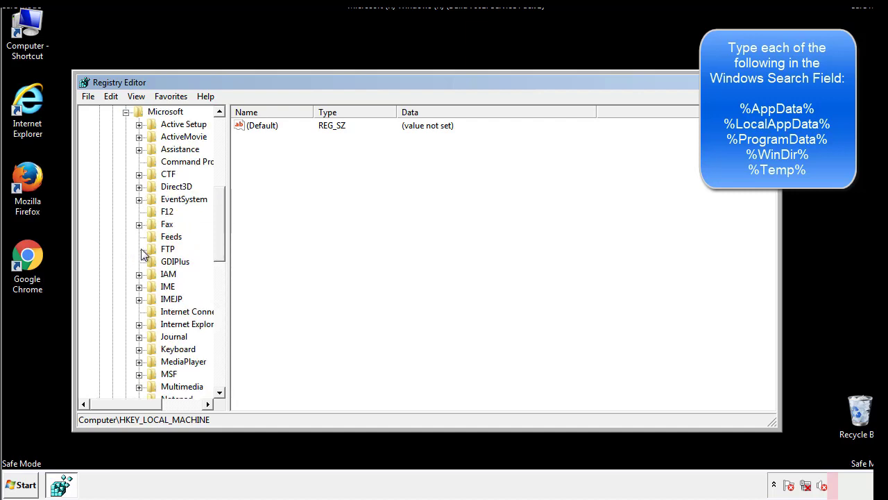
scroll("down", 3)
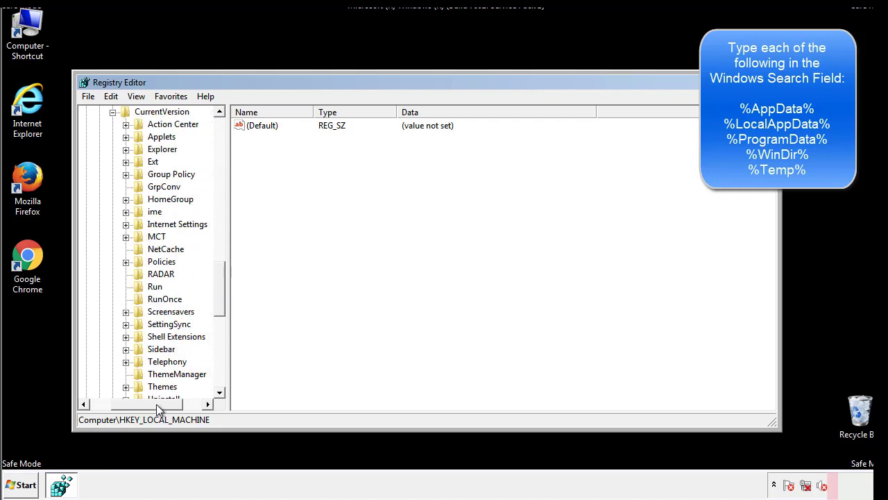
left_click(155, 286)
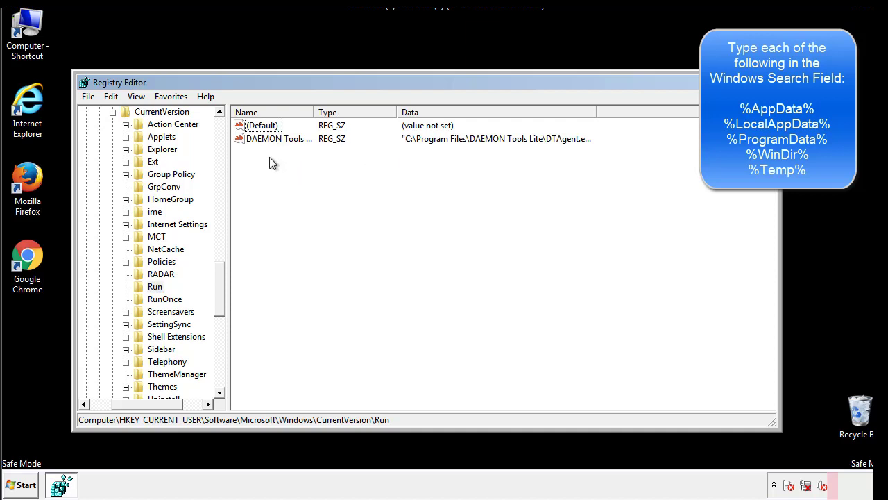
mouse_move(322, 164)
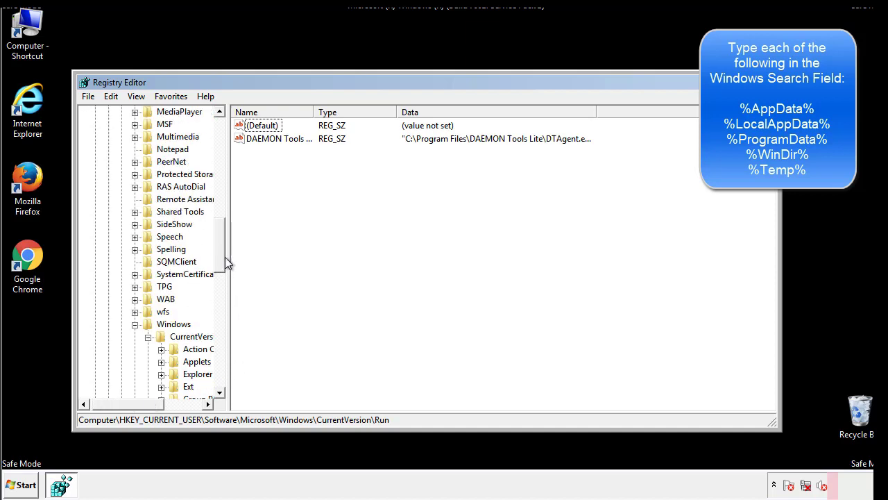
left_click(174, 323)
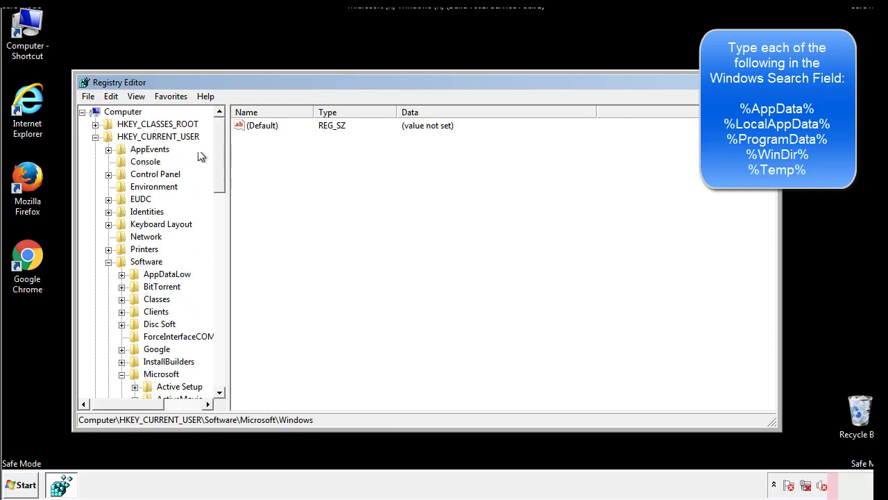
- Search the registry for %temp%, reaching the VolumeCaches Temporary Files key
left_click(111, 96)
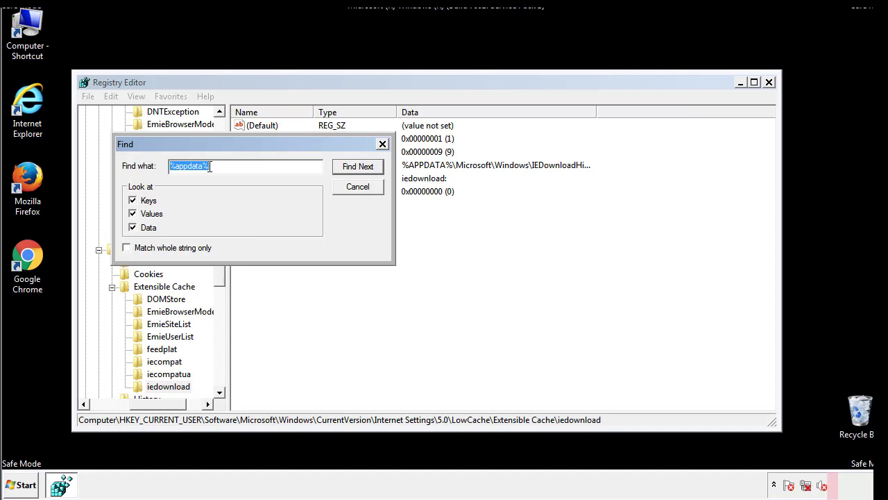
type("%temp%")
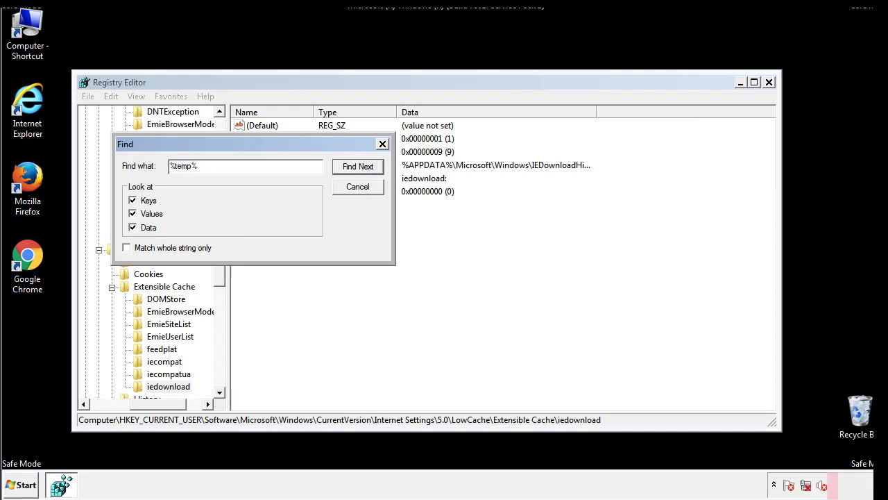
left_click(358, 166)
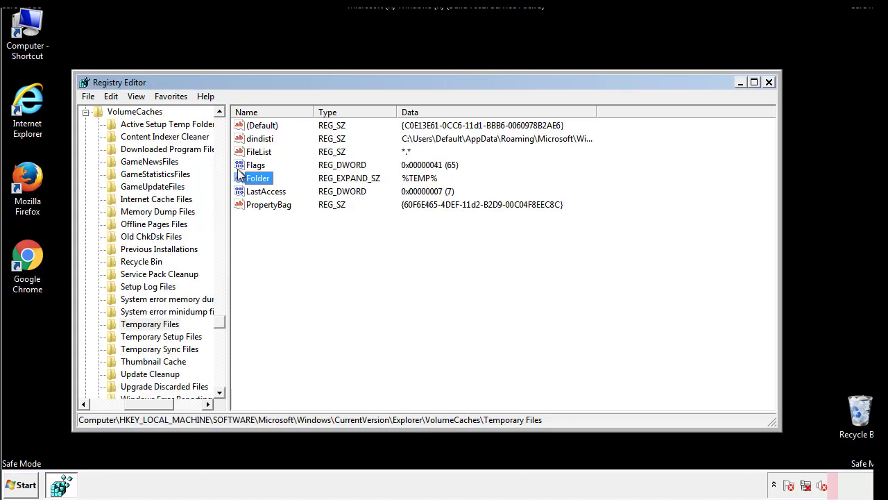
- Select all values under the Temporary Files key, permanently delete them, and close Registry Editor
left_click(288, 229)
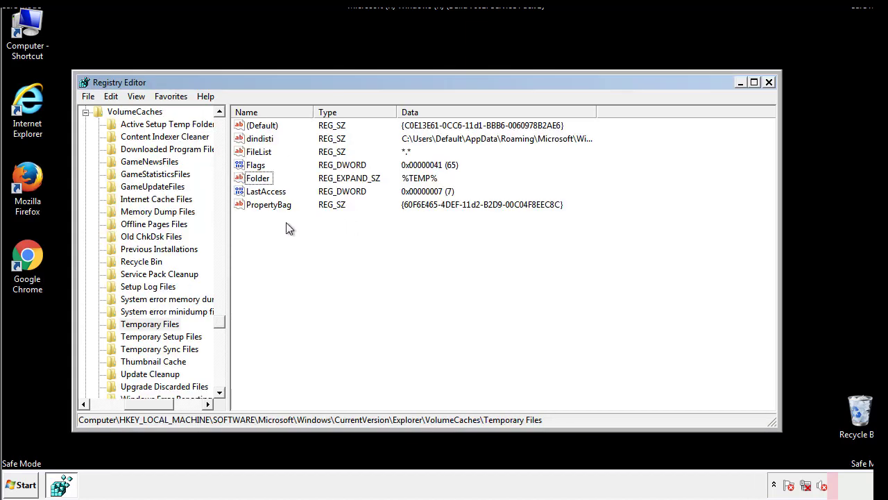
key("ctrl+a")
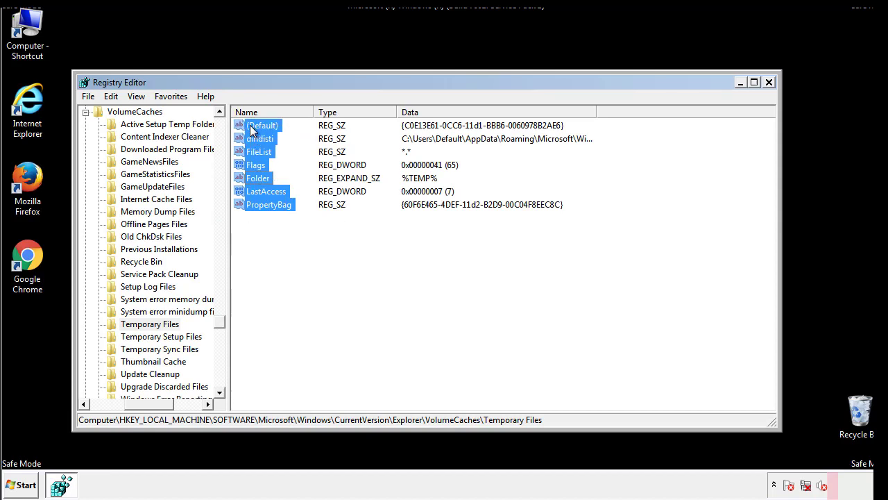
right_click(260, 125)
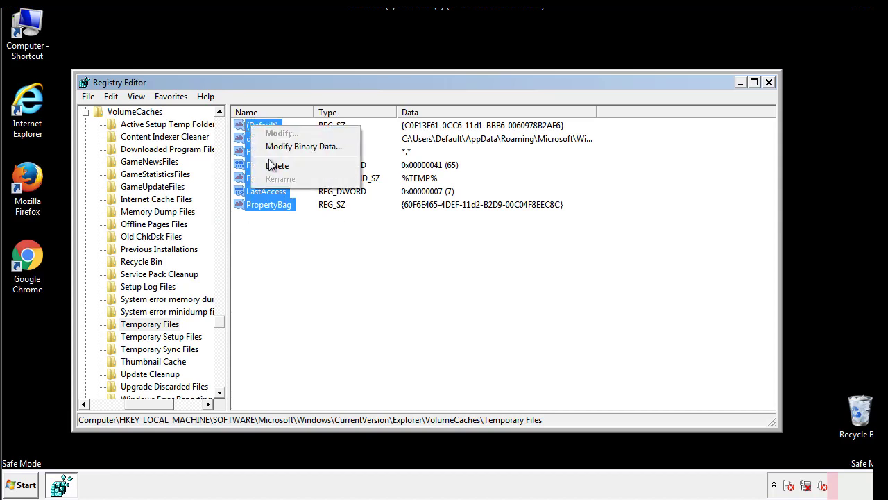
left_click(277, 166)
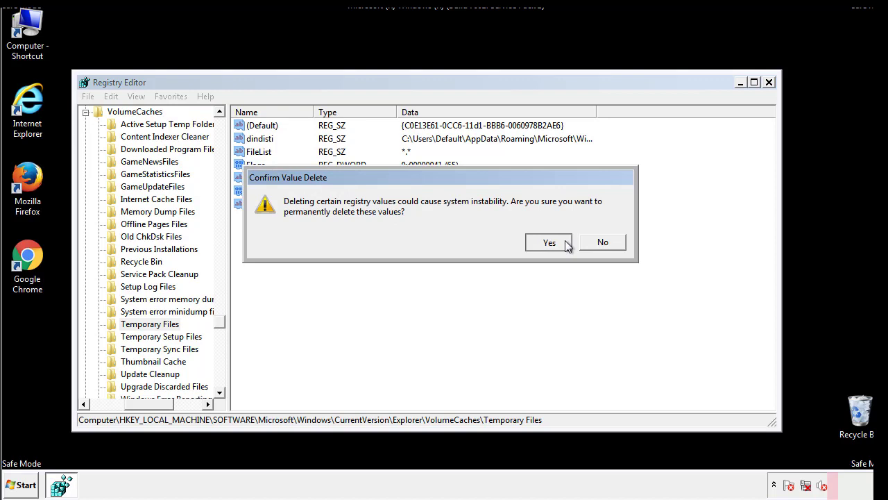
left_click(550, 242)
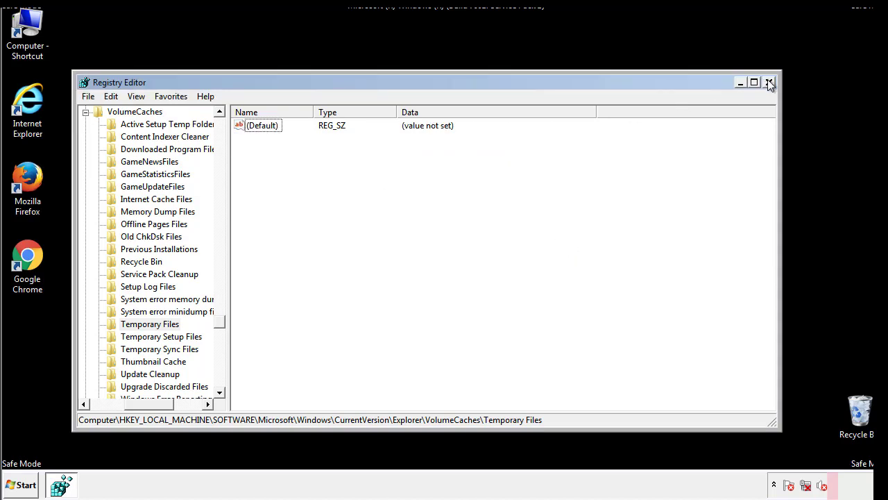
left_click(769, 82)
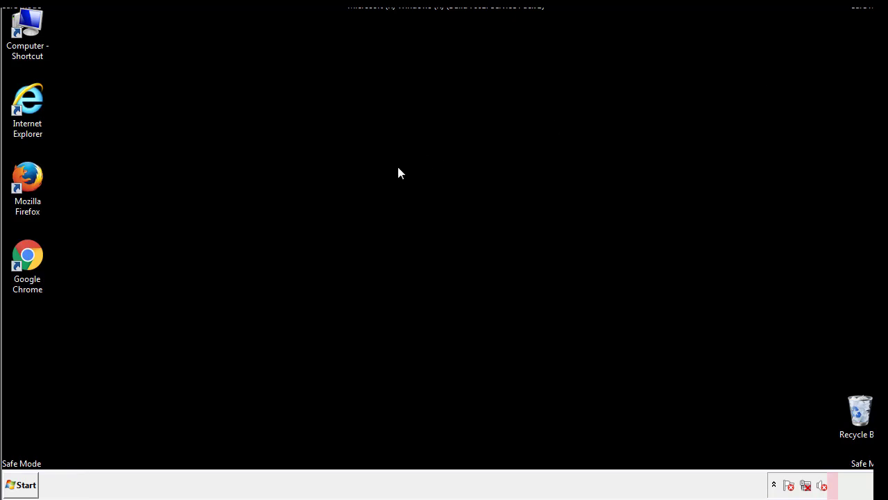
mouse_move(36, 347)
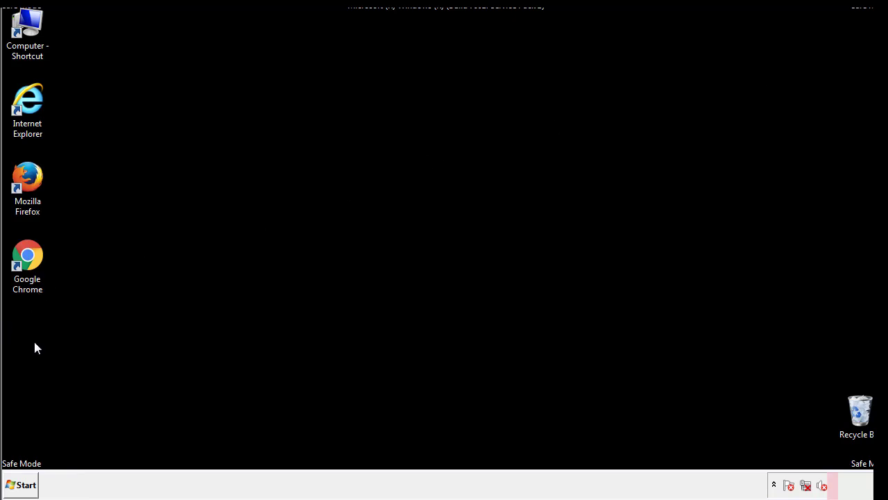
- Launch System Configuration from the Start menu search by entering msconfig
left_click(19, 484)
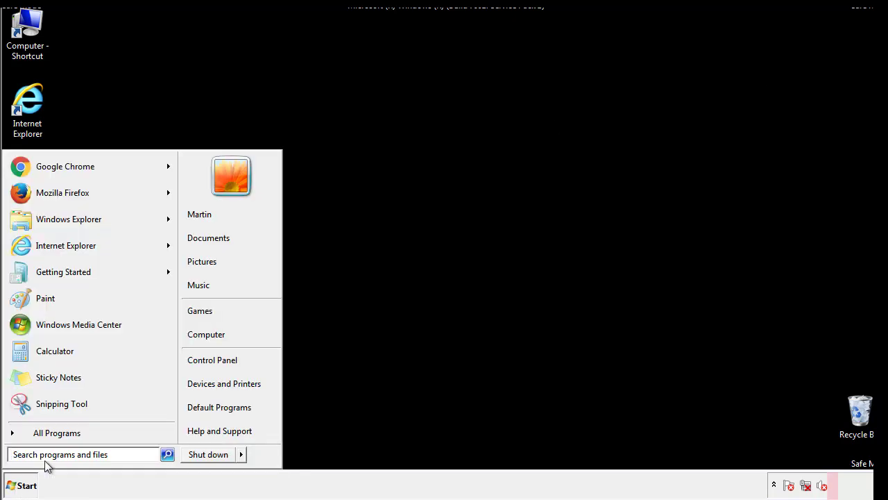
type("mscon")
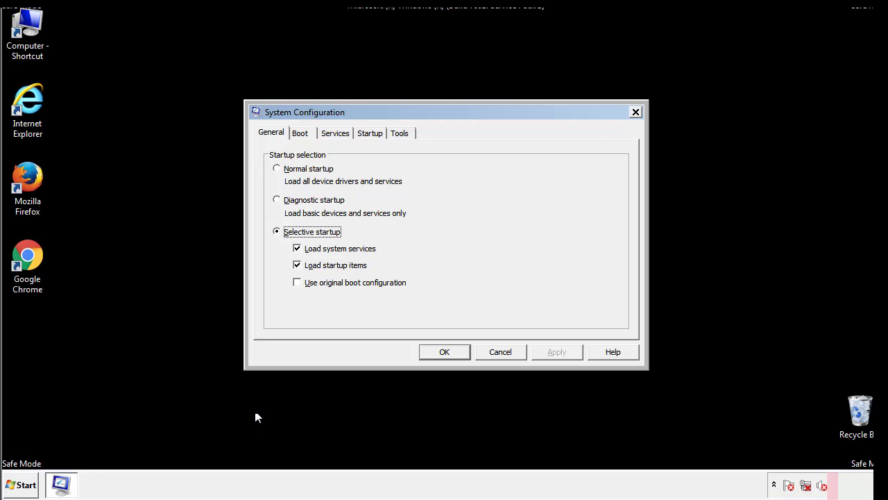
- Uncheck Safe boot in the Boot options and apply with OK, raising the restart prompt
left_click(300, 133)
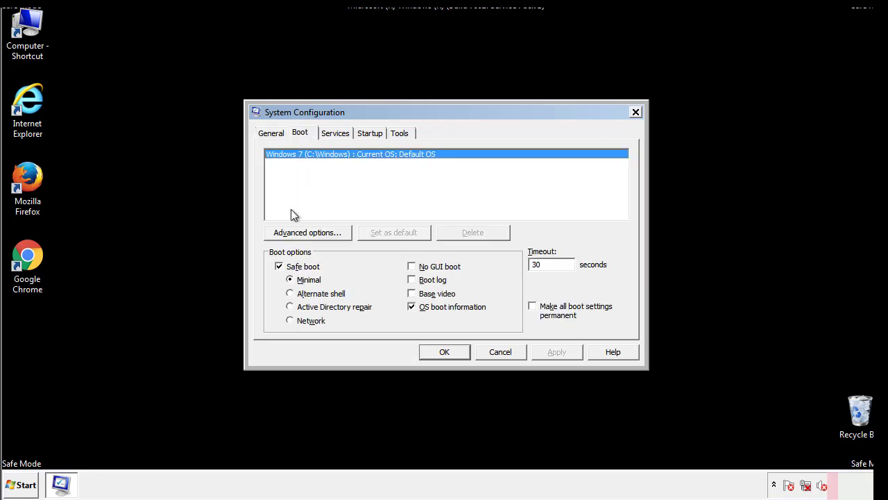
left_click(279, 267)
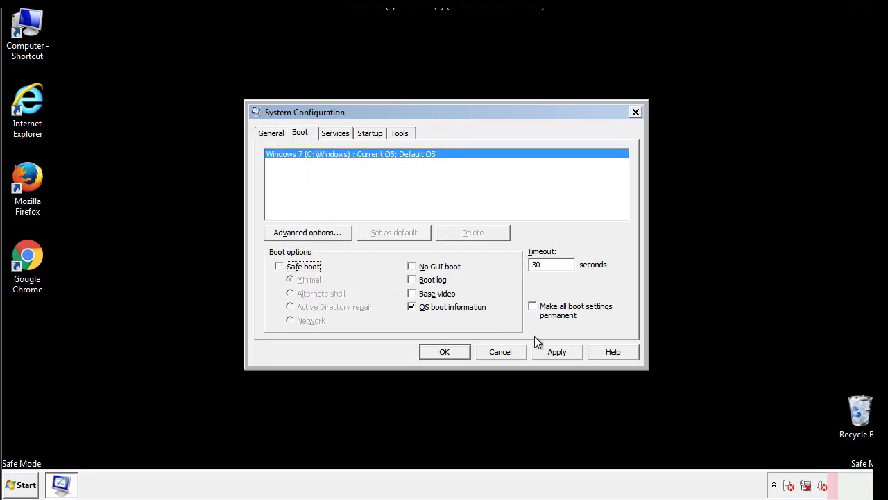
left_click(444, 351)
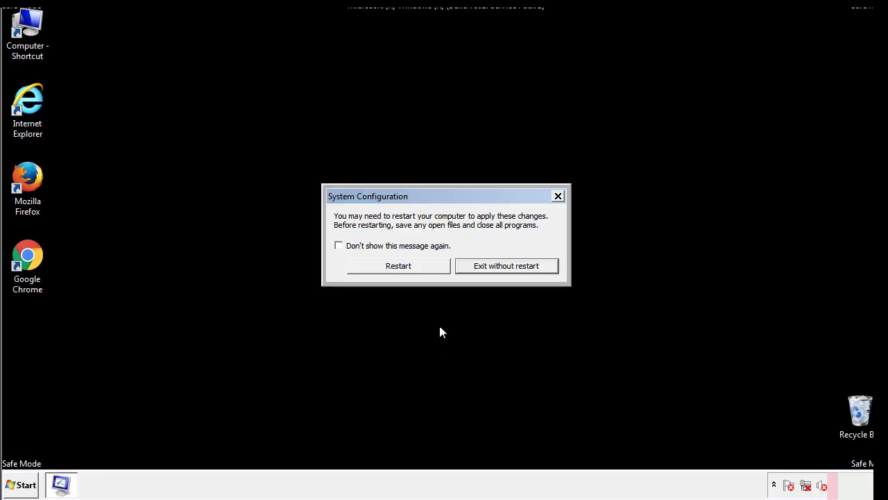